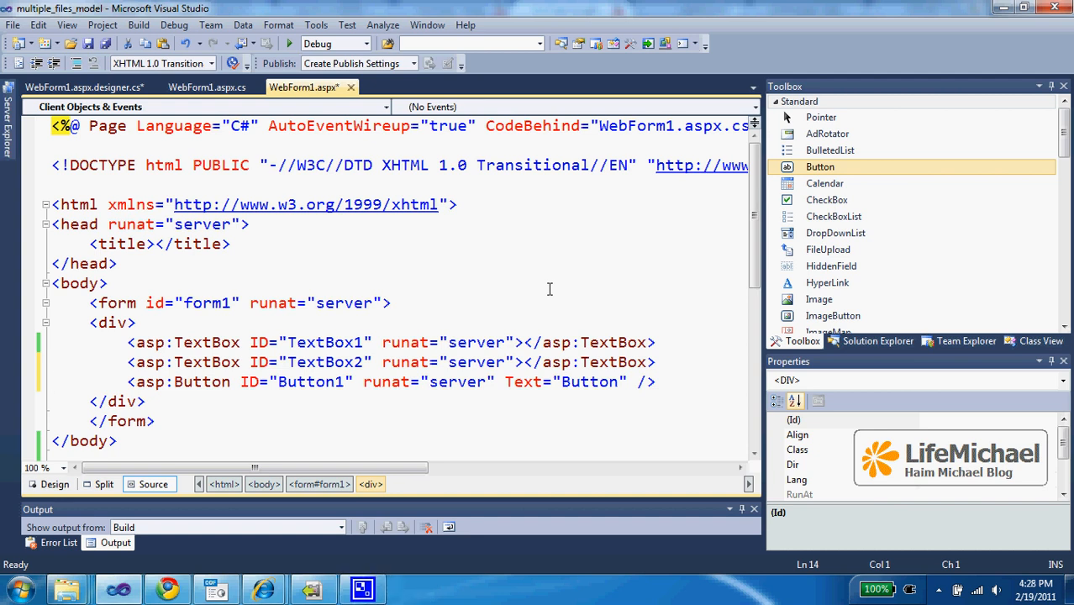
mouse_move(628, 243)
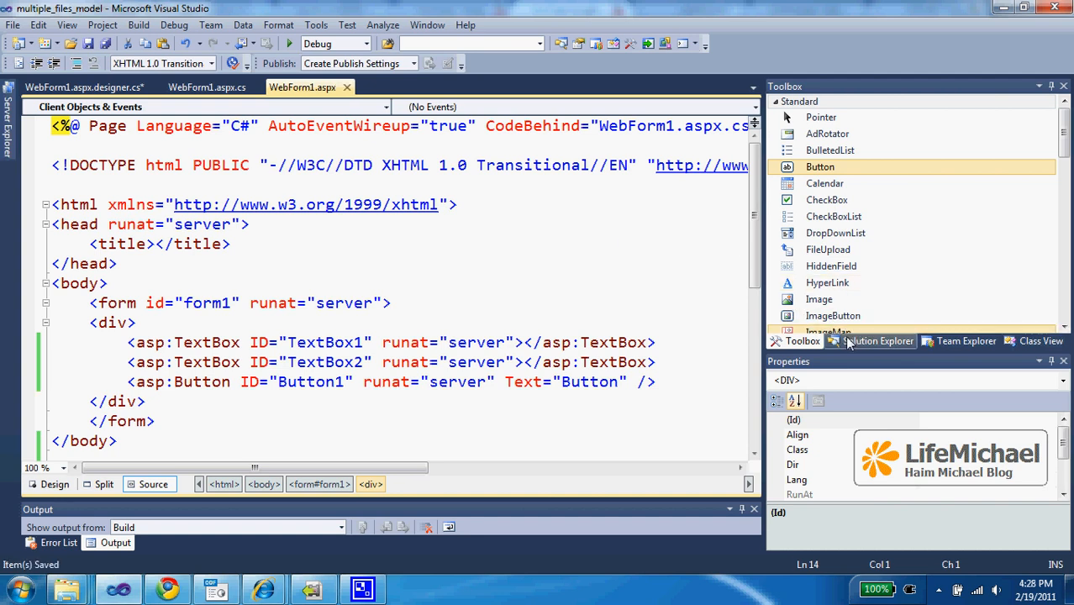
- Expand WebForm1.aspx in Solution Explorer to reveal WebForm1.aspx.cs and WebForm1.aspx.designer.cs
left_click(877, 340)
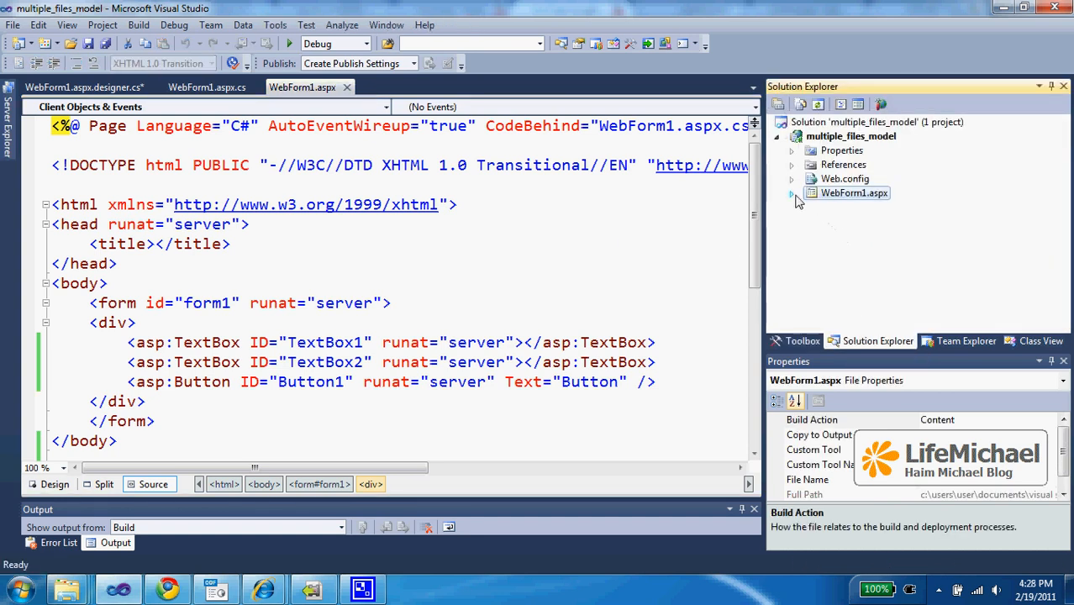
left_click(791, 192)
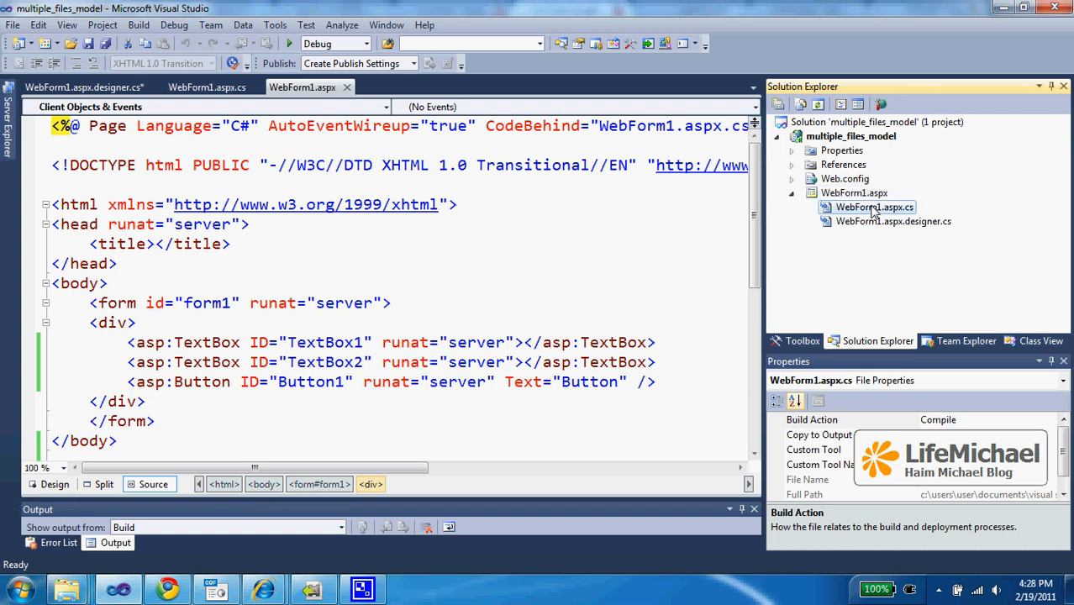
left_click(893, 221)
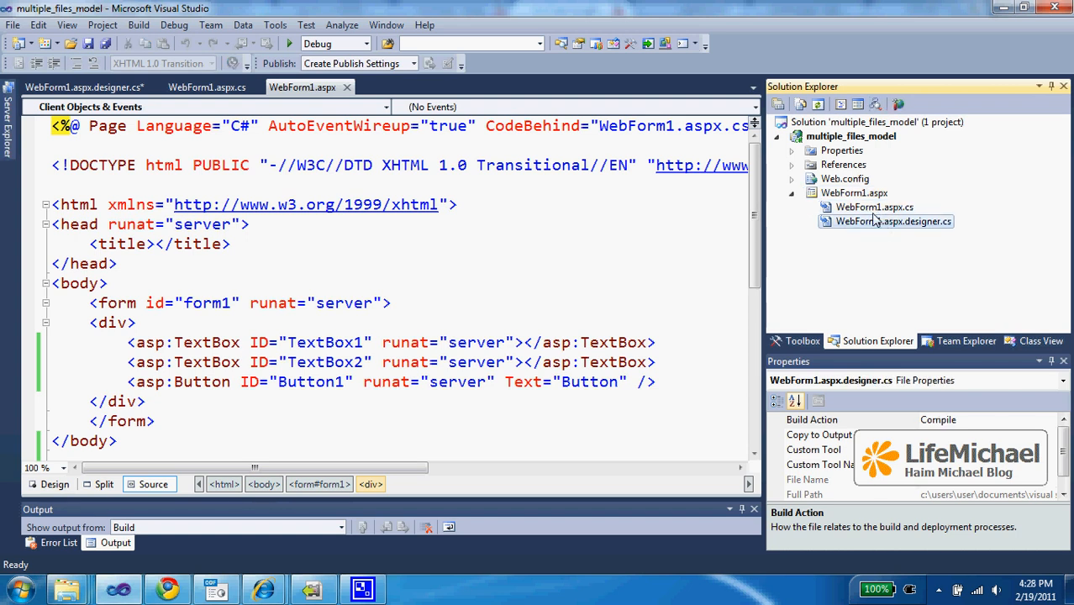
- View WebForm1.aspx.cs and WebForm1.aspx.designer.cs, then select Button1 in the WebForm1.aspx markup
double_click(875, 207)
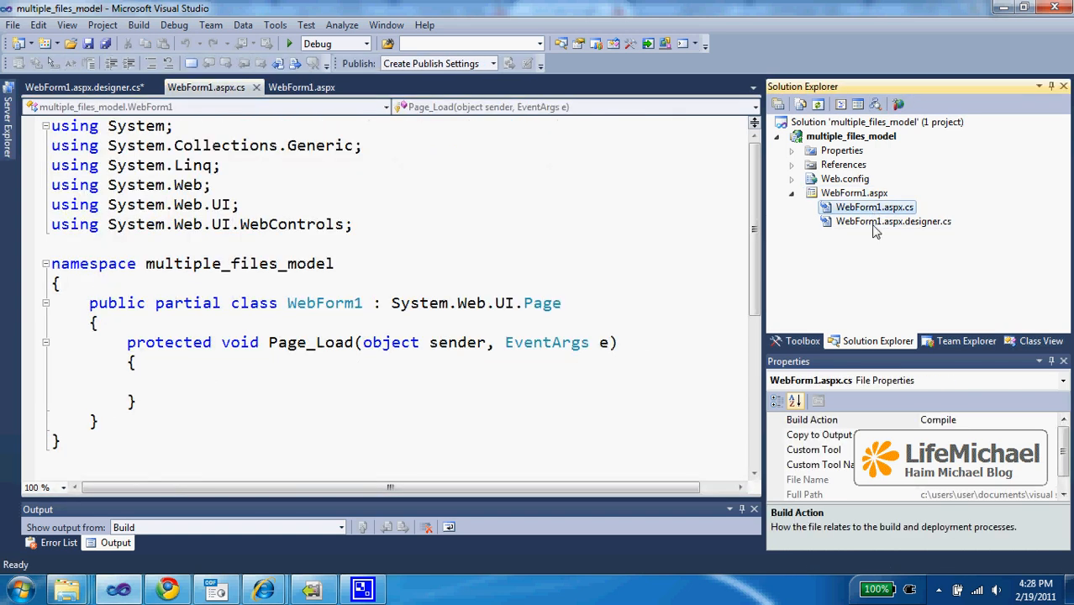
double_click(893, 221)
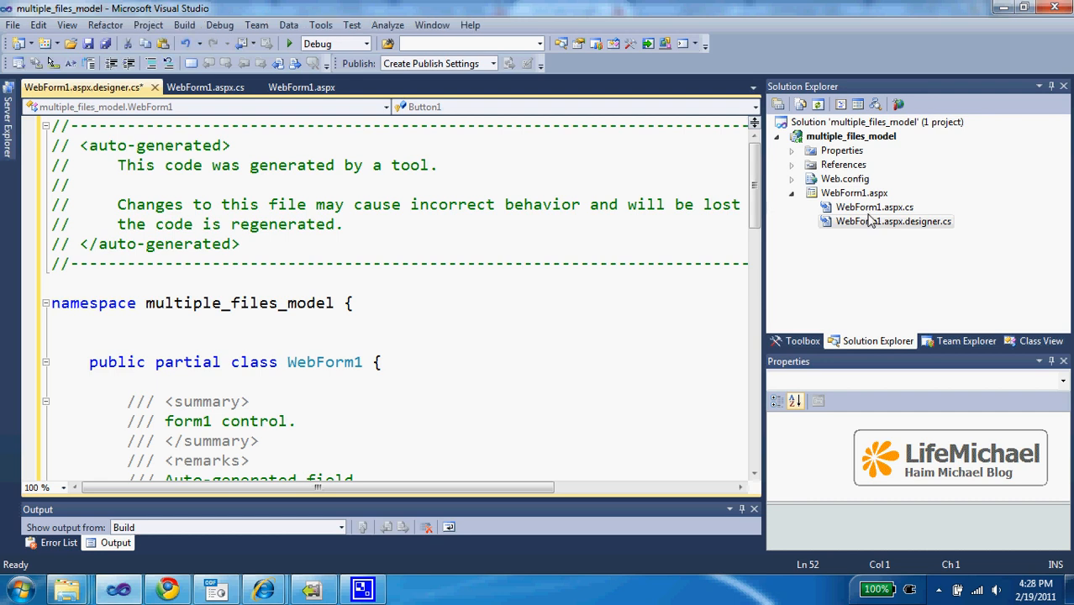
left_click(302, 86)
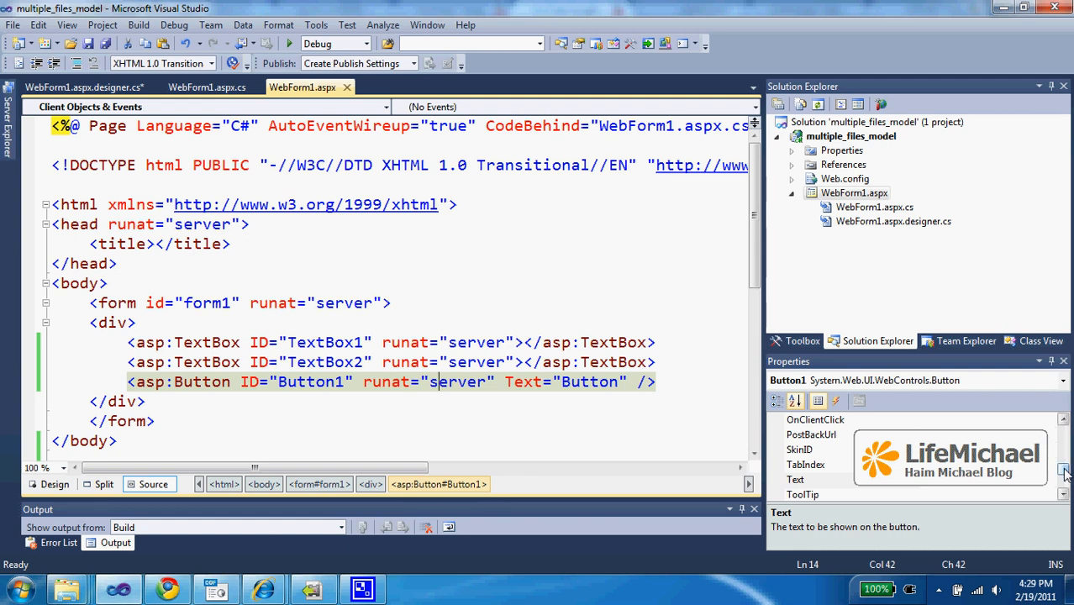
- Assign CalculateValues as Button1's Click event, generating an empty handler in WebForm1.aspx.cs
left_click(836, 400)
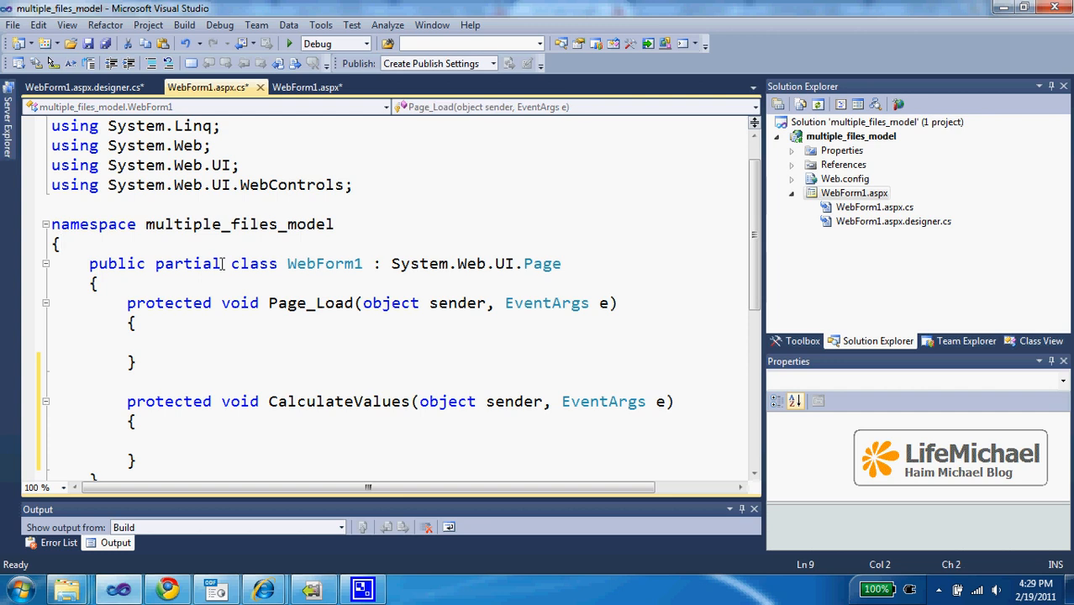
- Highlight 'partial' and 'WebForm1' in the code-behind class declaration, then view WebForm1.aspx.designer.cs
double_click(188, 263)
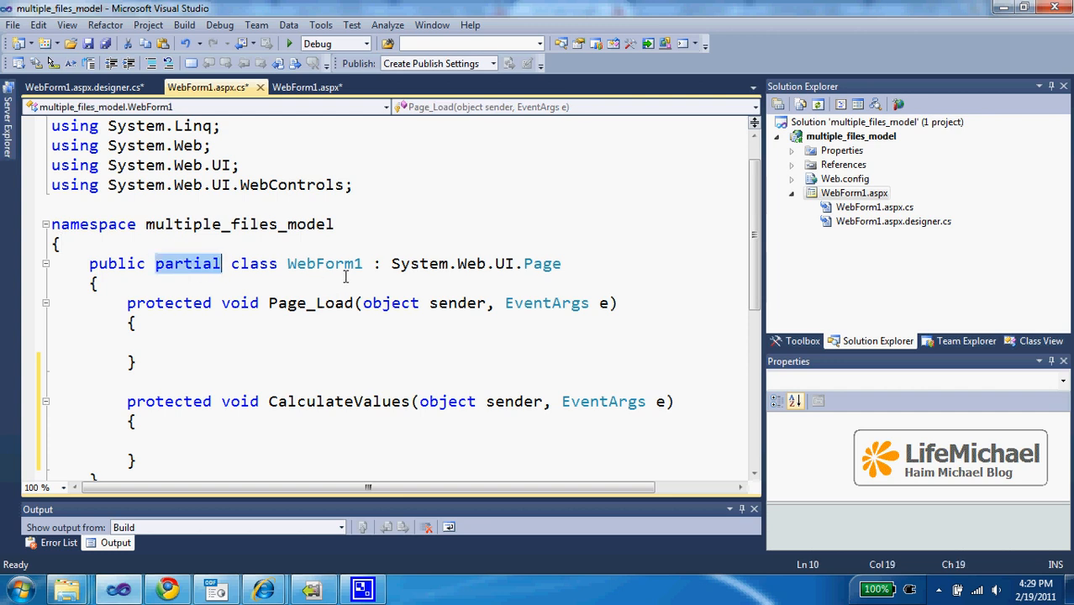
double_click(324, 263)
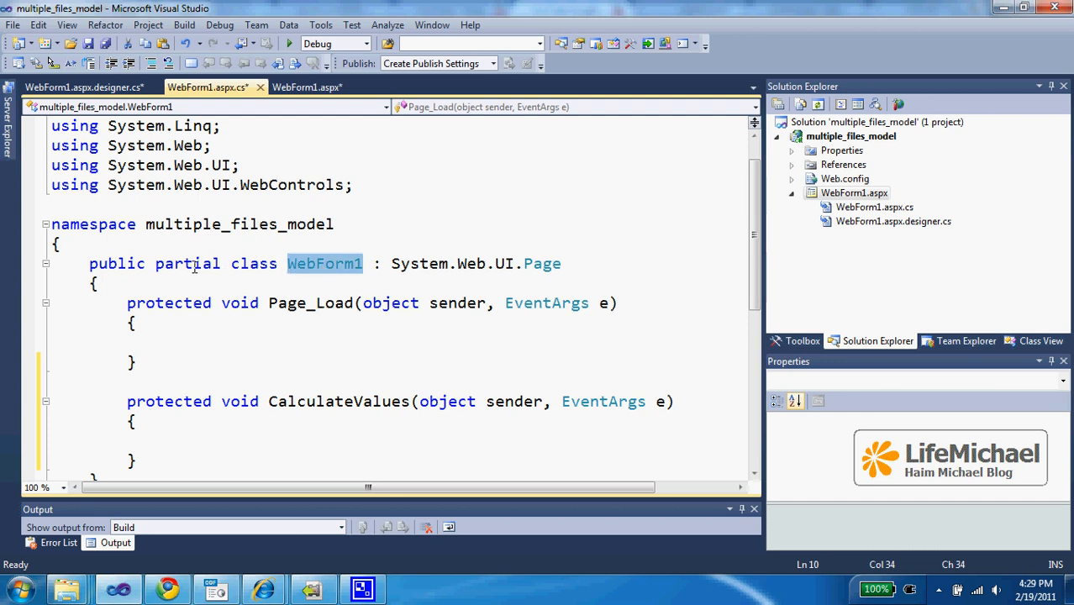
double_click(188, 263)
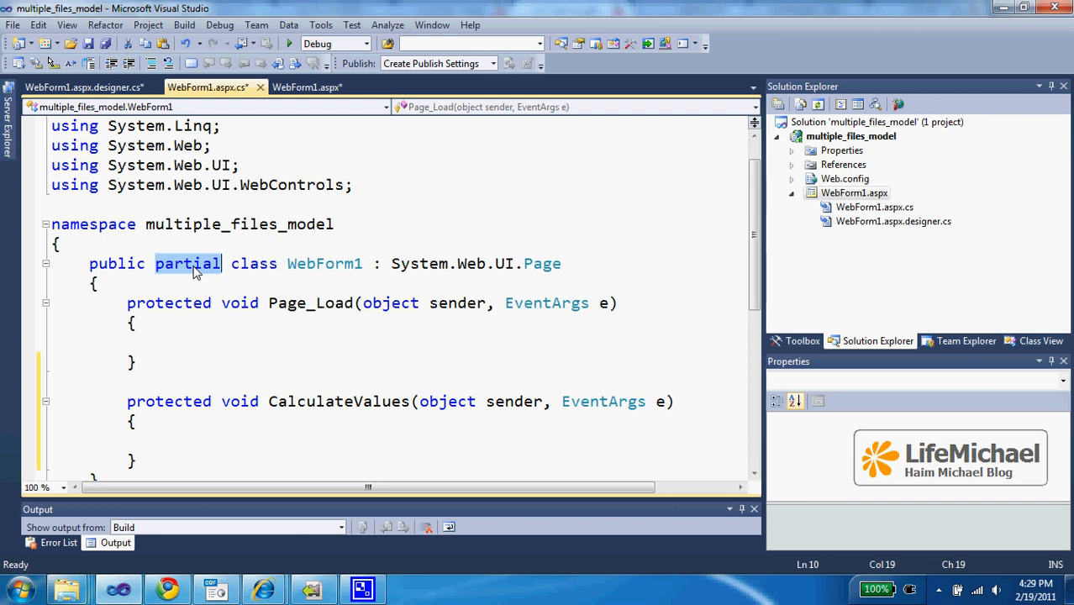
left_click(168, 106)
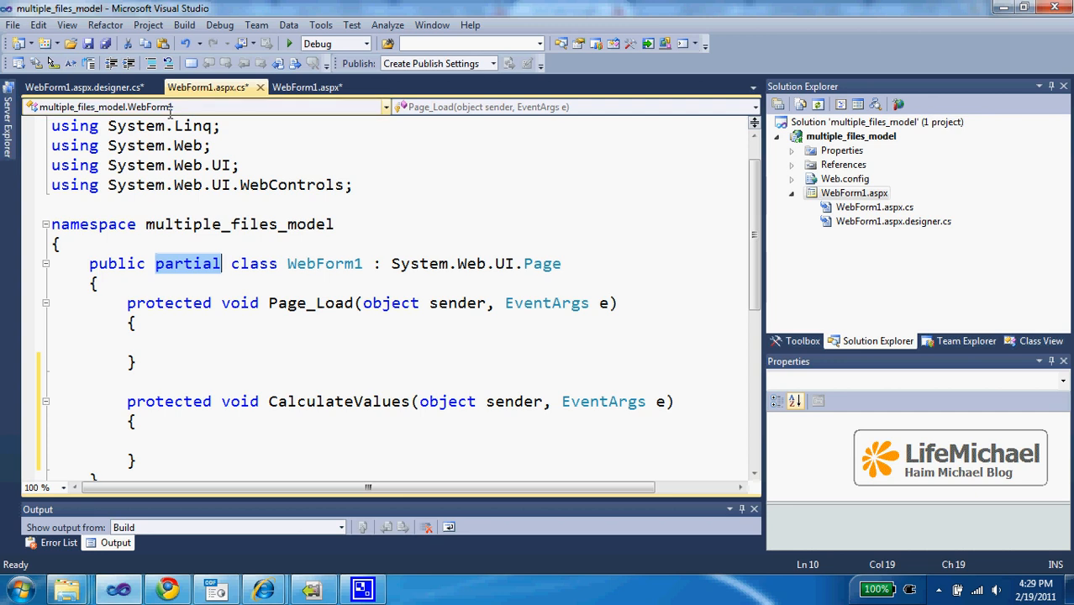
left_click(83, 87)
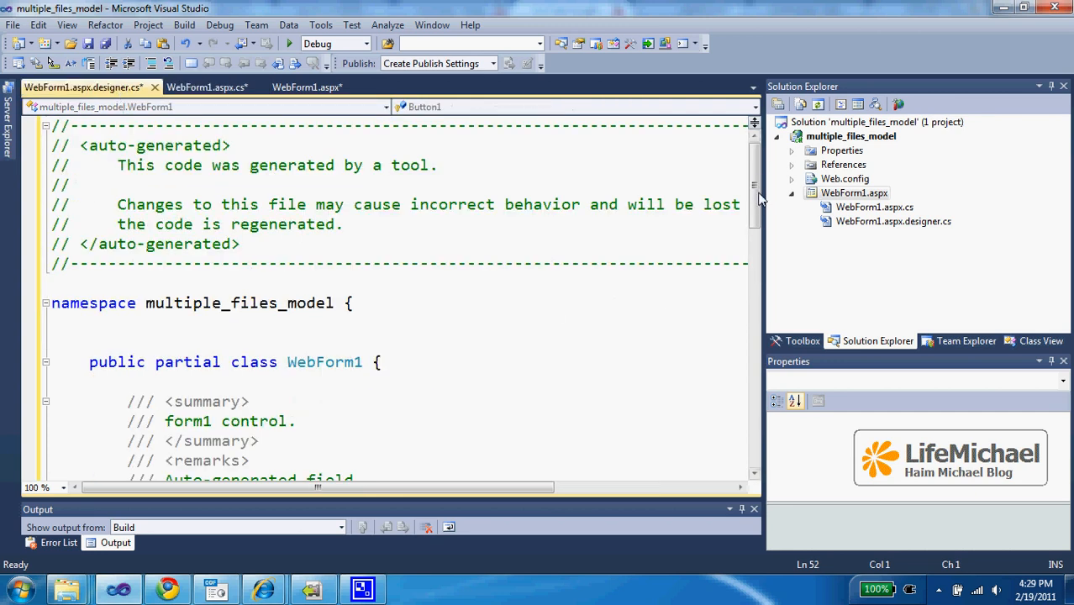
- Walk through the designer's form1, TextBox1 and TextBox2 fields and its partial class declaration
scroll("down", 3)
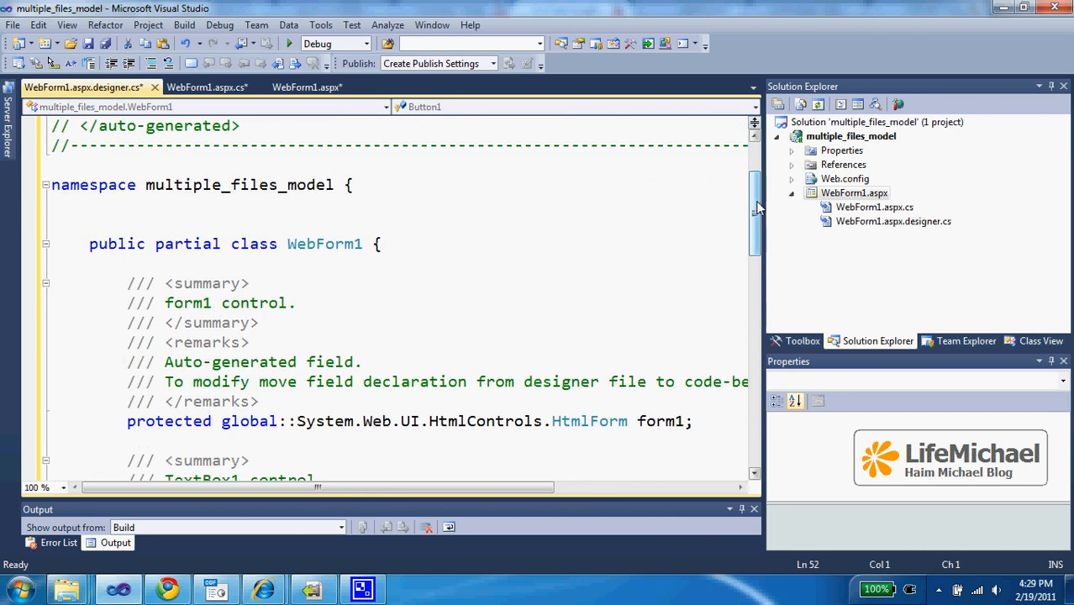
scroll("down", 3)
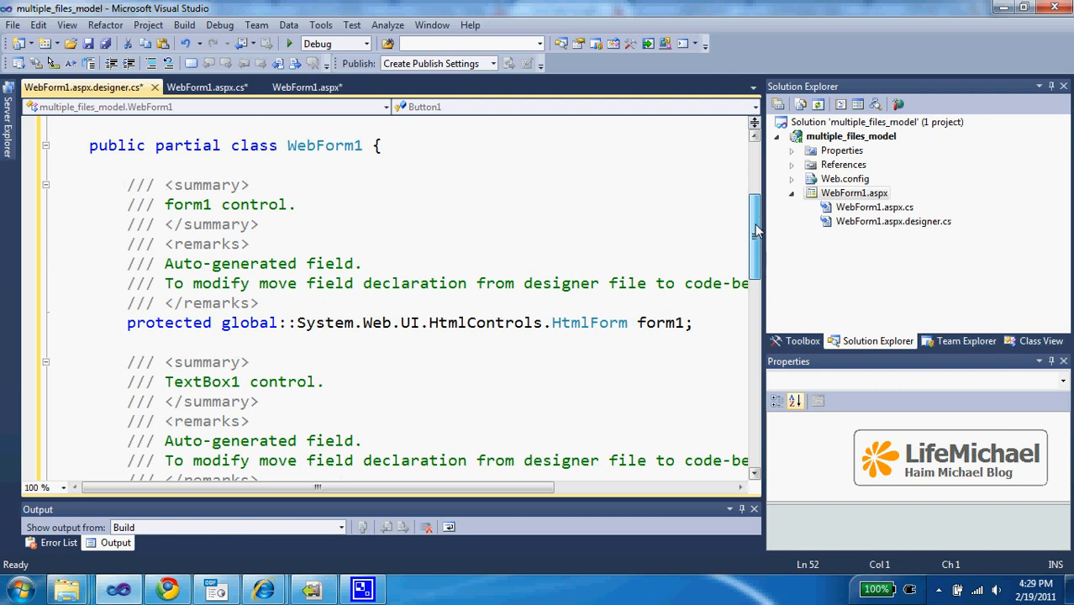
scroll("down", 3)
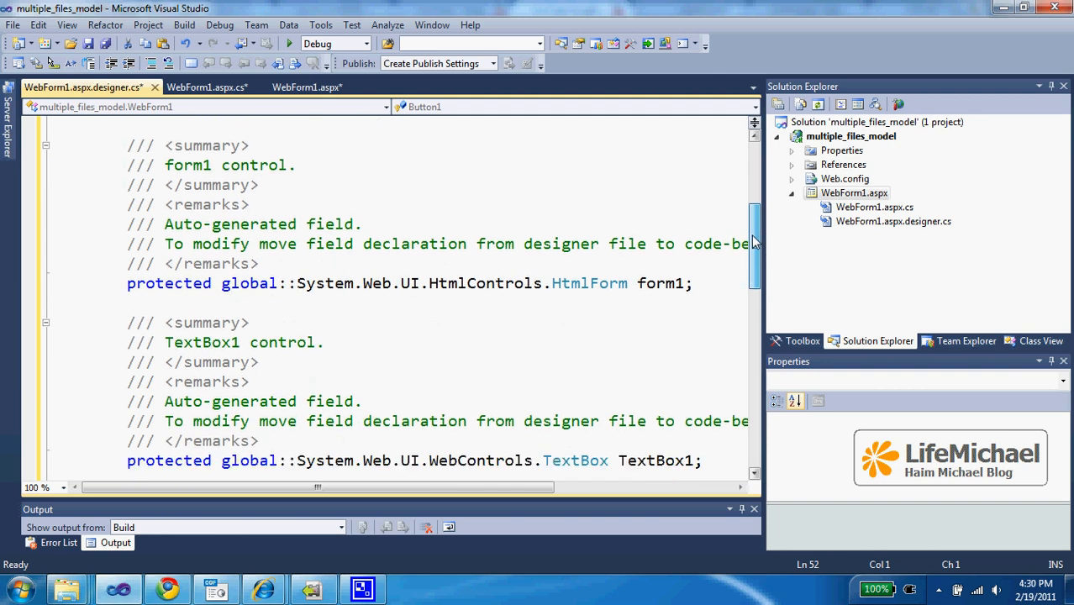
double_click(659, 283)
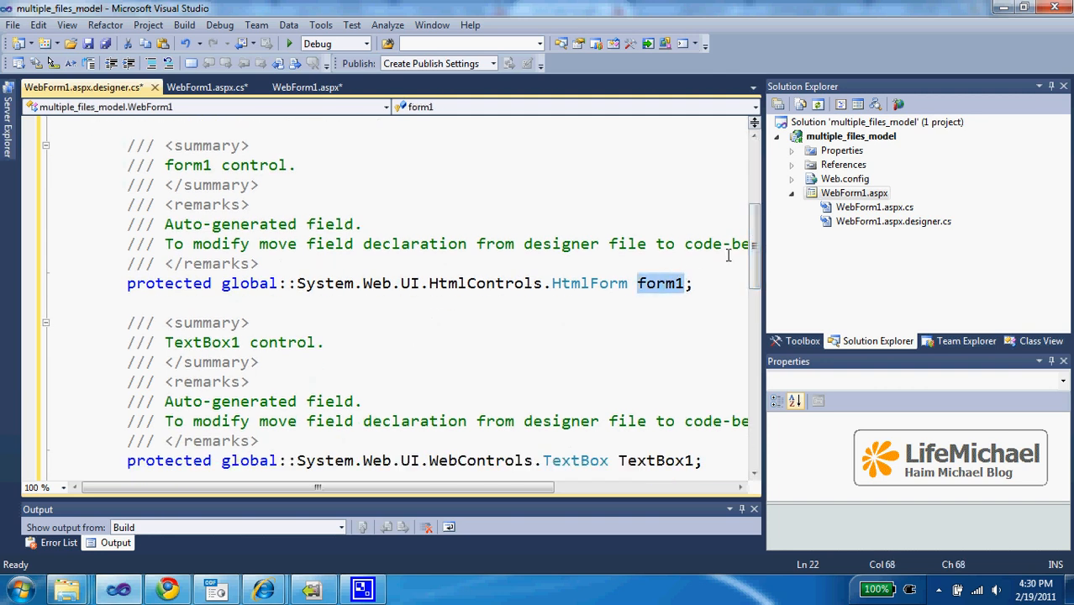
scroll("down", 3)
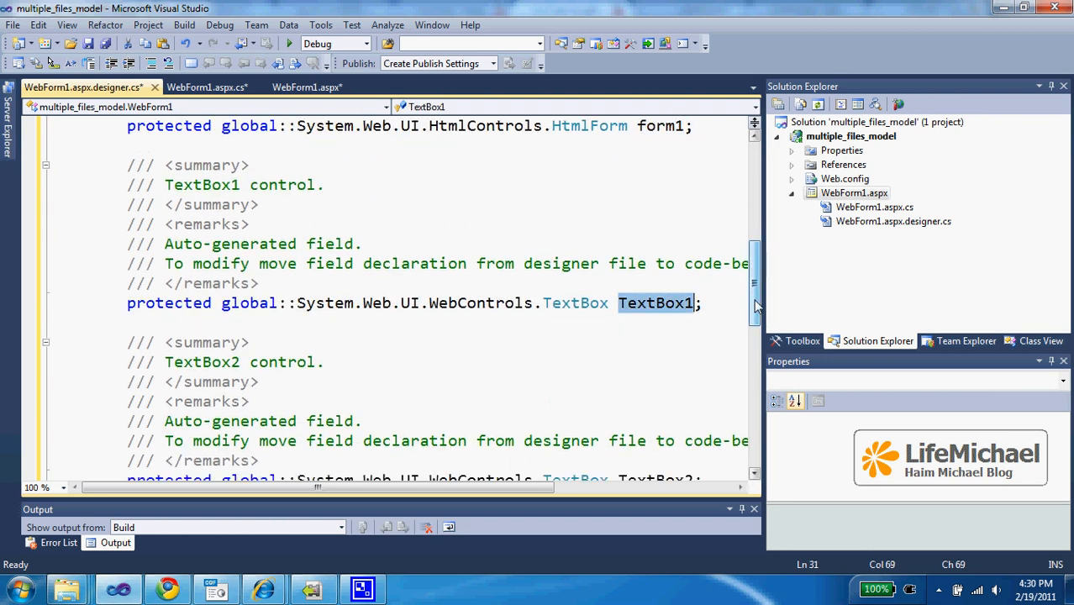
scroll("down", 3)
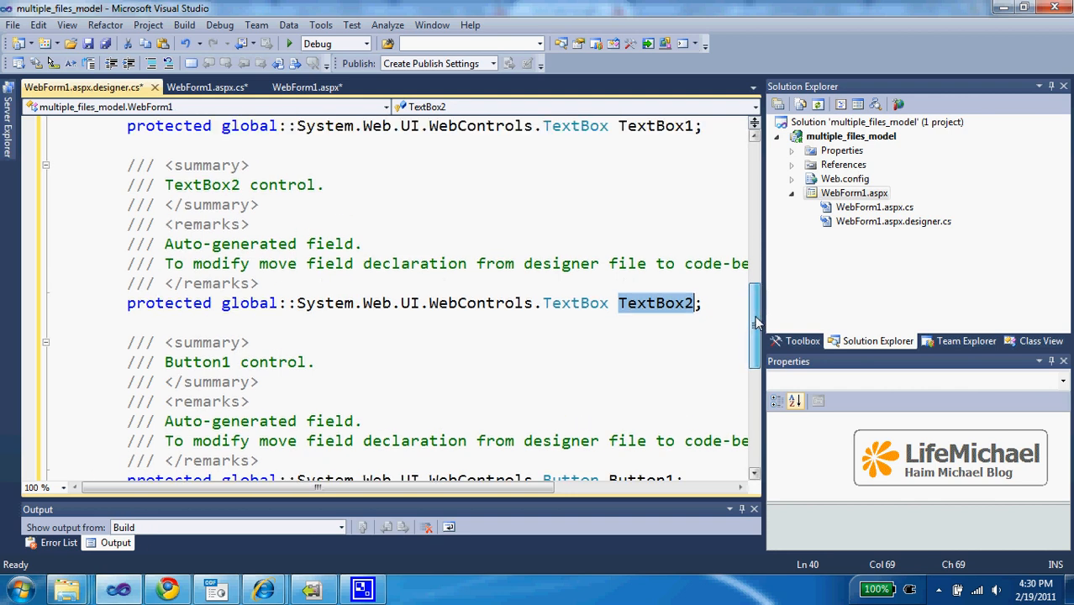
scroll("down", 3)
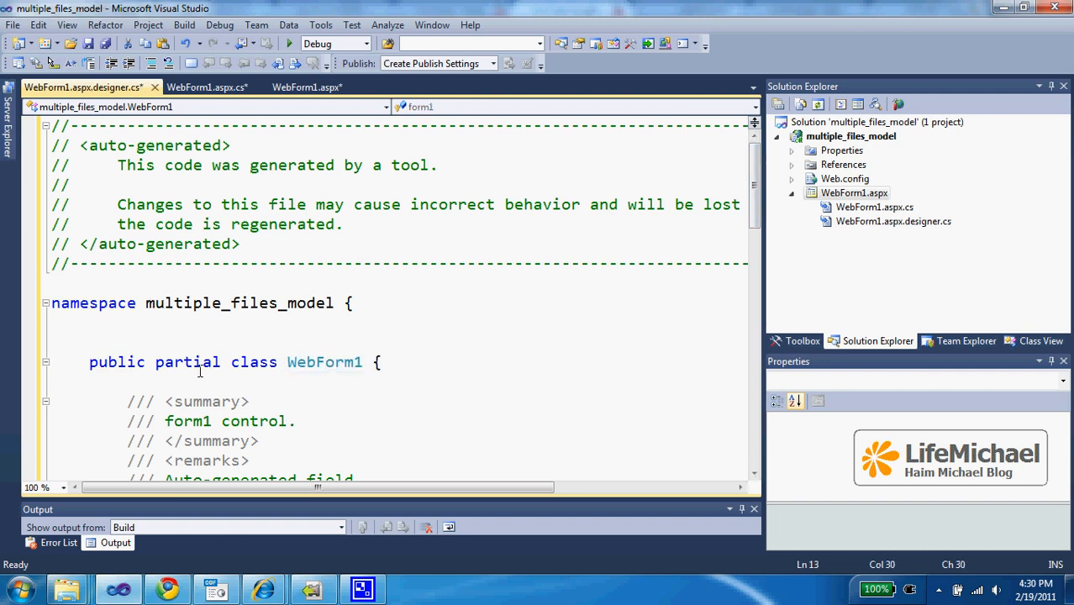
double_click(187, 362)
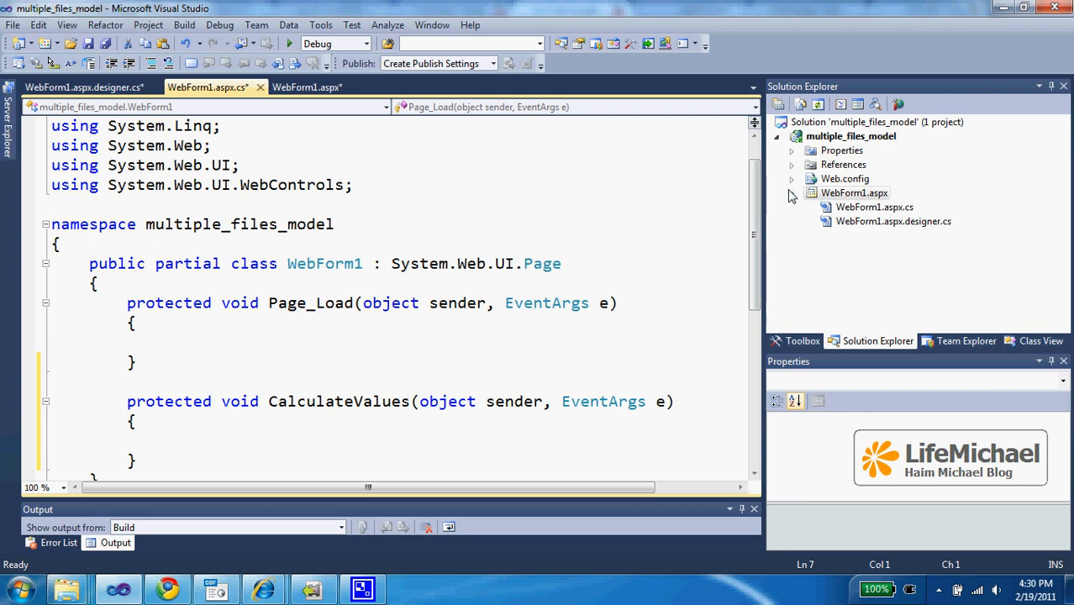
- Collapse the WebForm1.aspx node to hide its code-behind and designer files
left_click(853, 192)
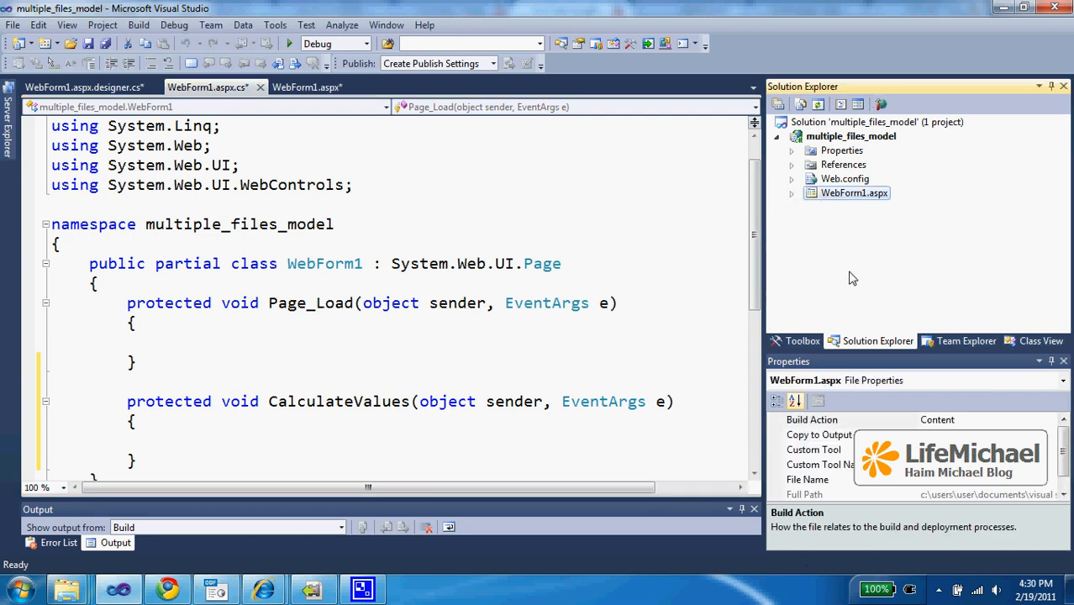
mouse_move(599, 227)
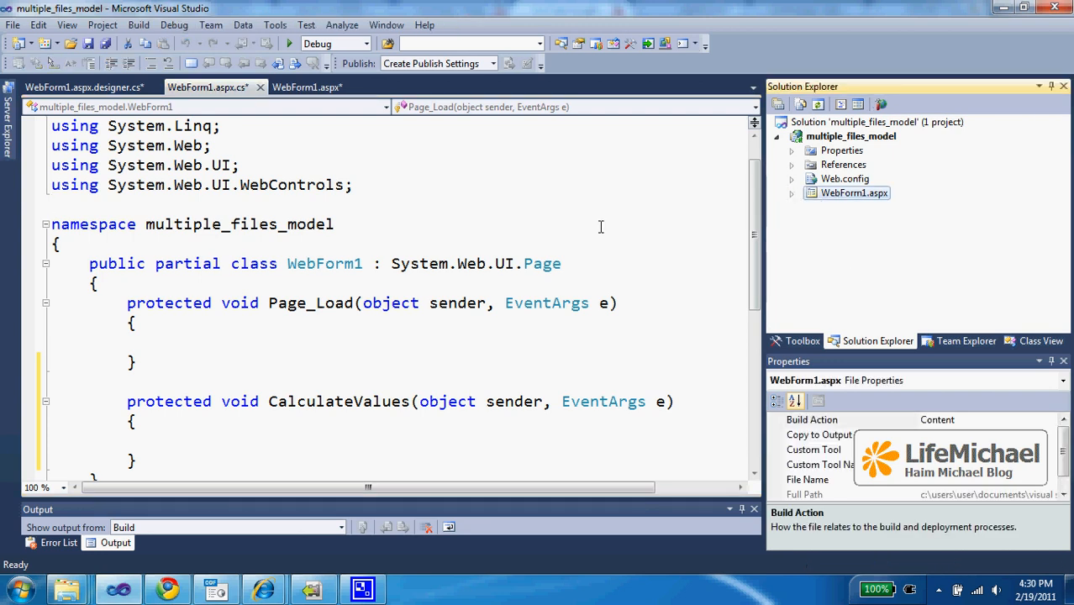